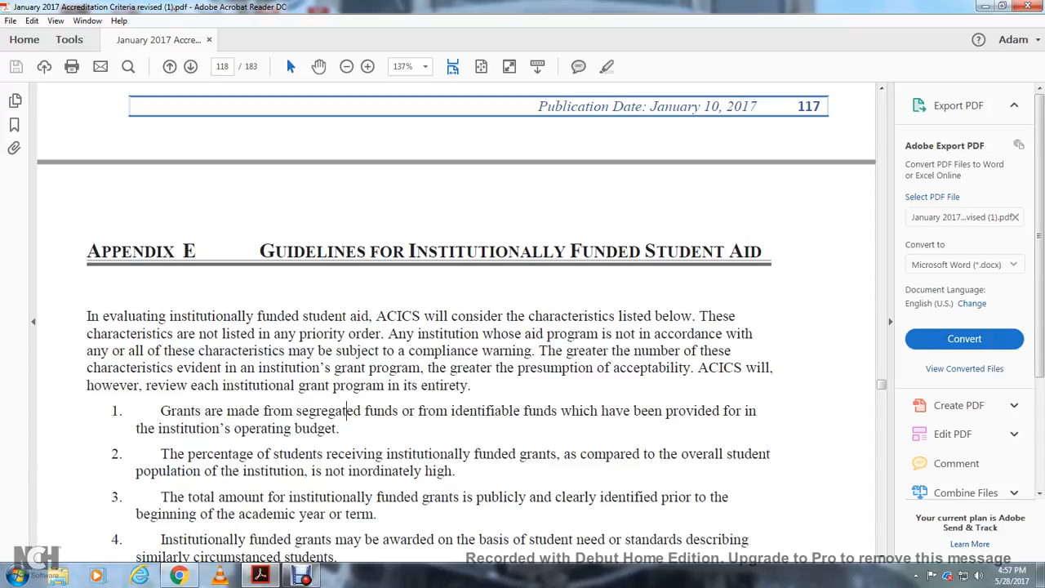
{"action": "scroll", "scroll_direction": "down", "scroll_amount": 3}
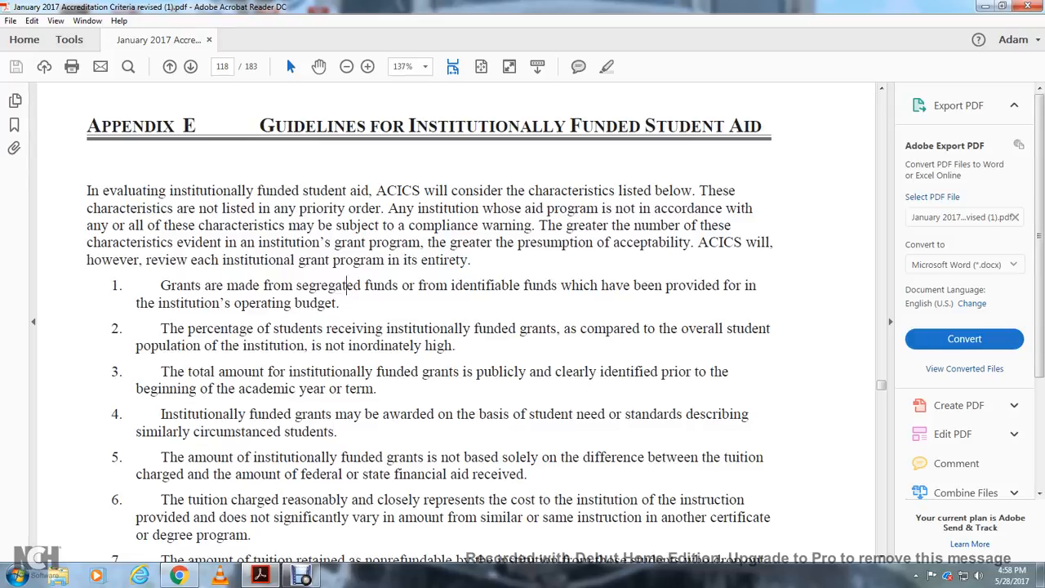
{"action": "scroll", "scroll_direction": "down", "scroll_amount": 3}
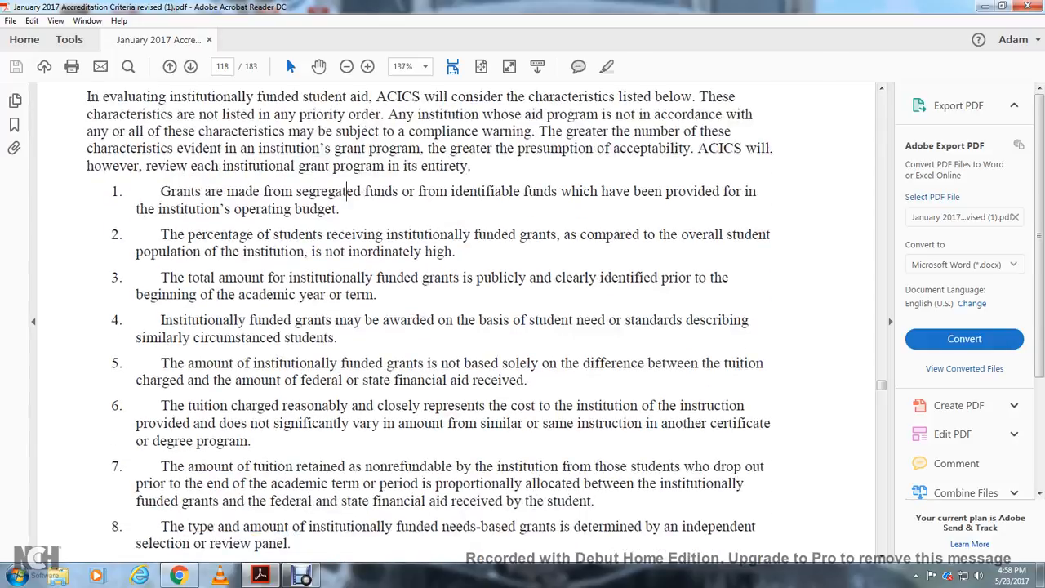
{"action": "scroll", "scroll_direction": "down", "scroll_amount": 3}
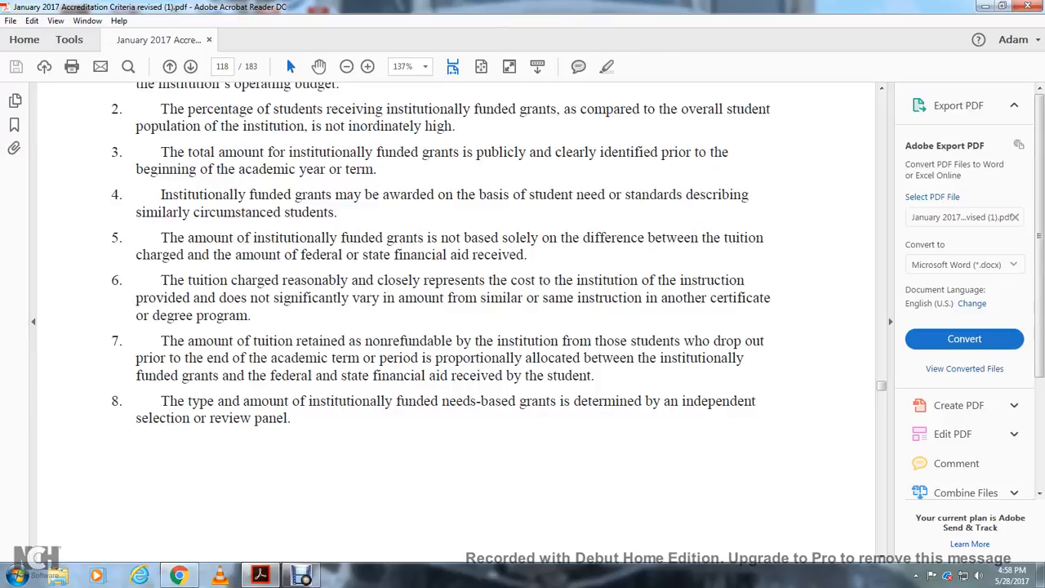
{"action": "scroll", "scroll_direction": "down", "scroll_amount": 3}
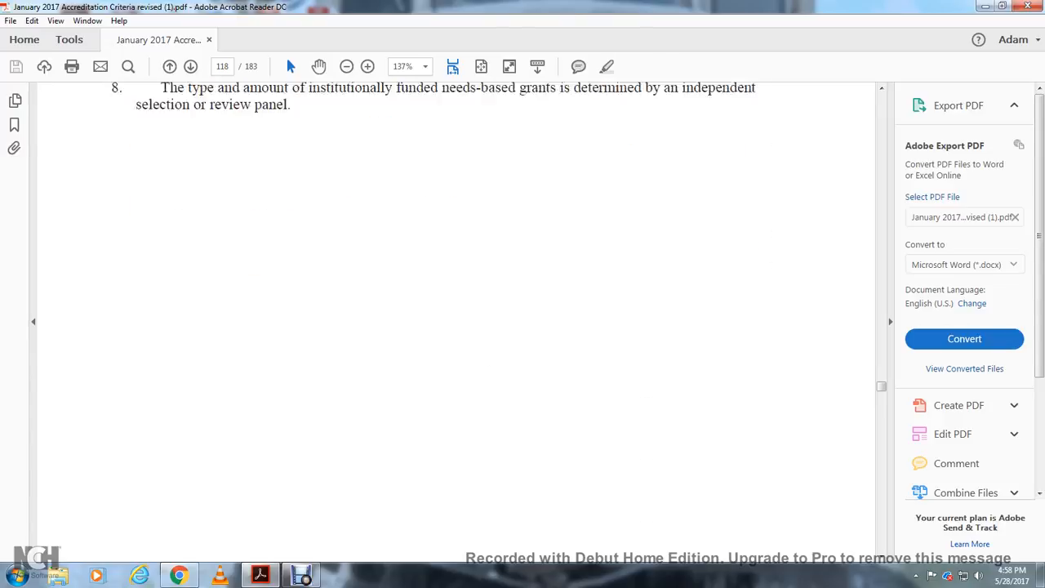